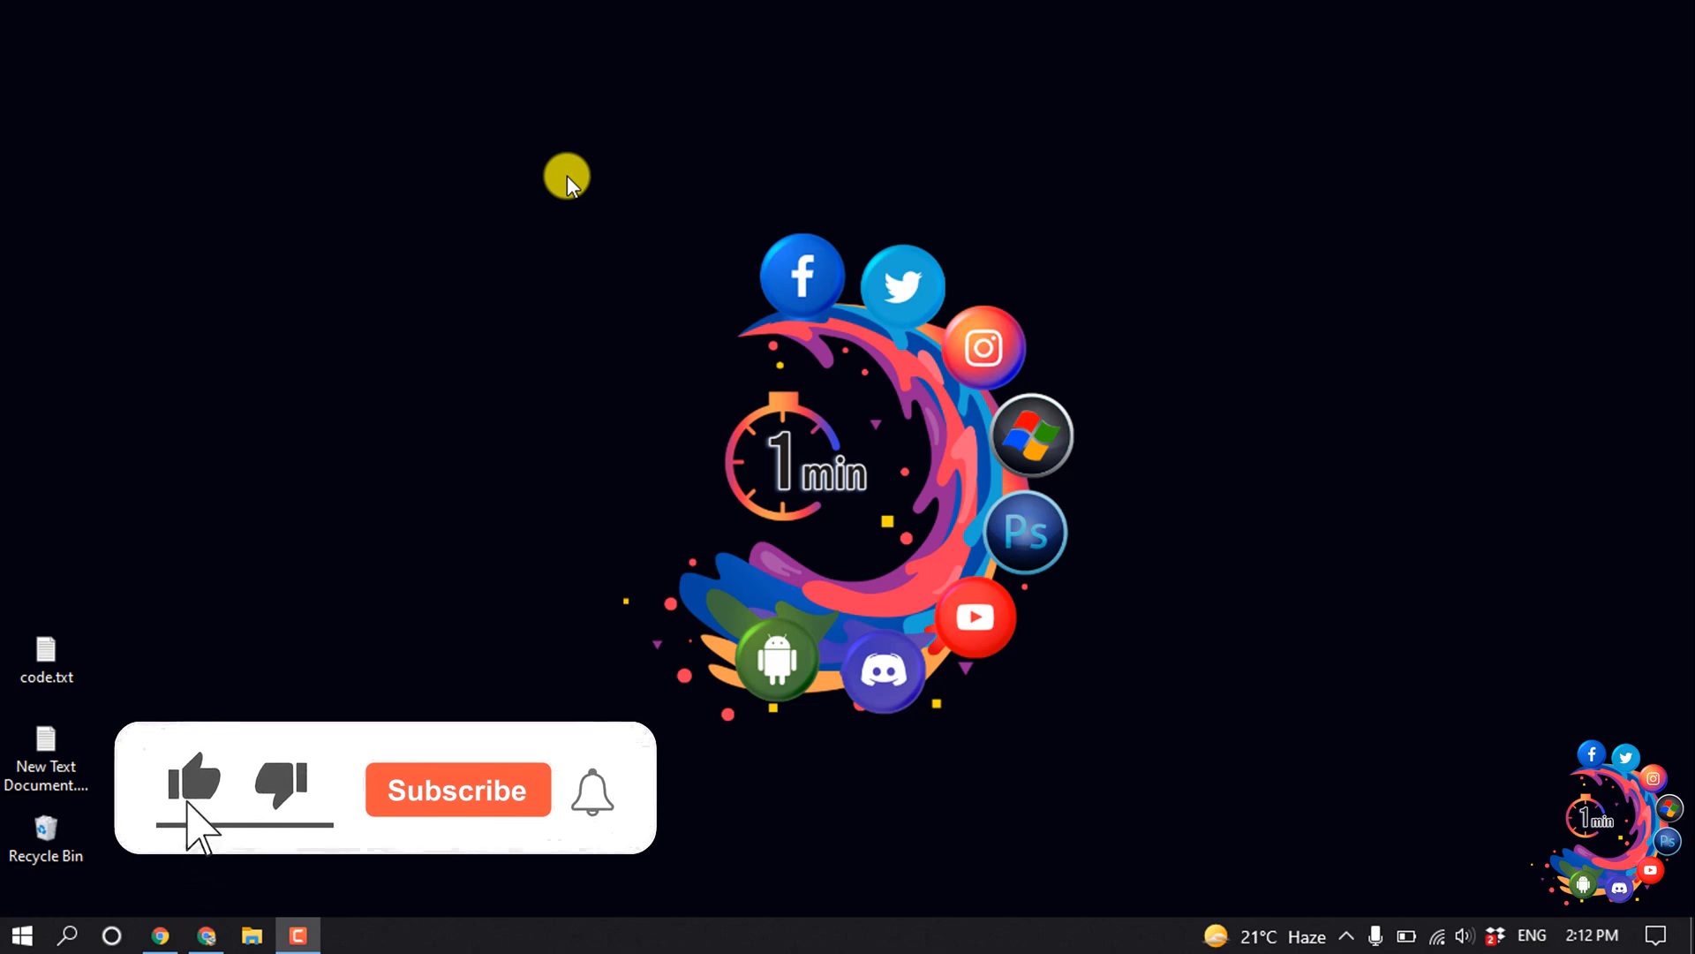
Step: Launch Chrome from the taskbar to show the How to 1 Minute WordPress dashboard
{"action": "left_click", "coordinate": [458, 790]}
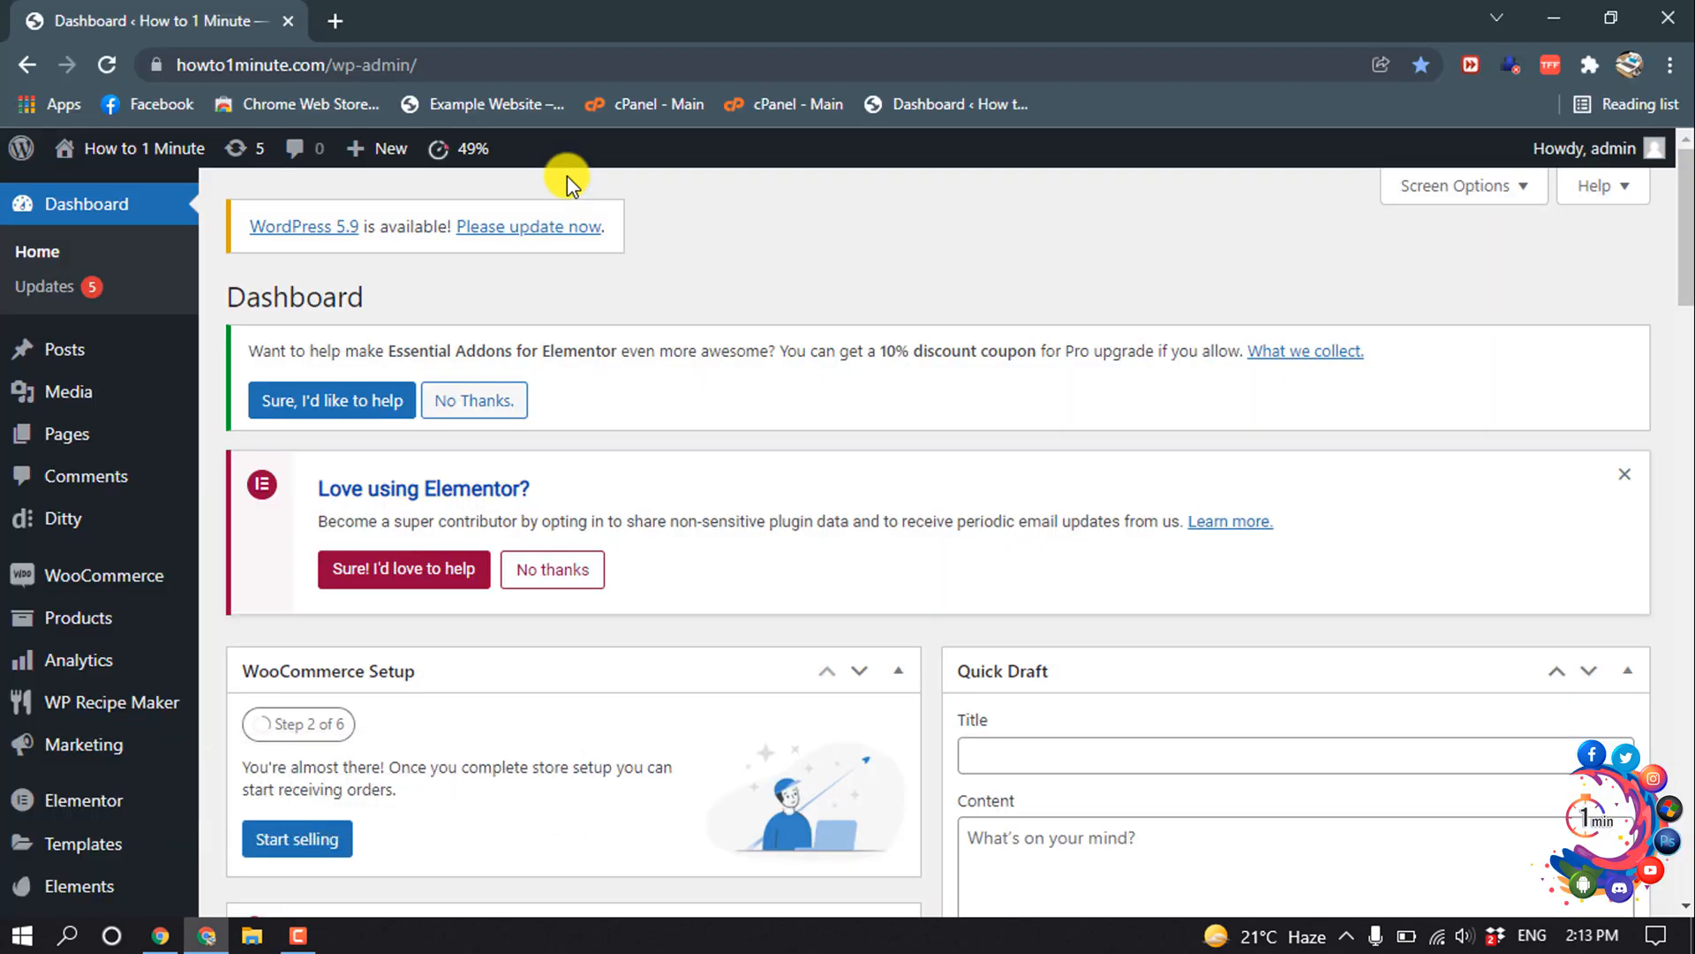
Step: From the Posts list, open 'Instagram Post' in the block editor
{"action": "left_click", "coordinate": [63, 349]}
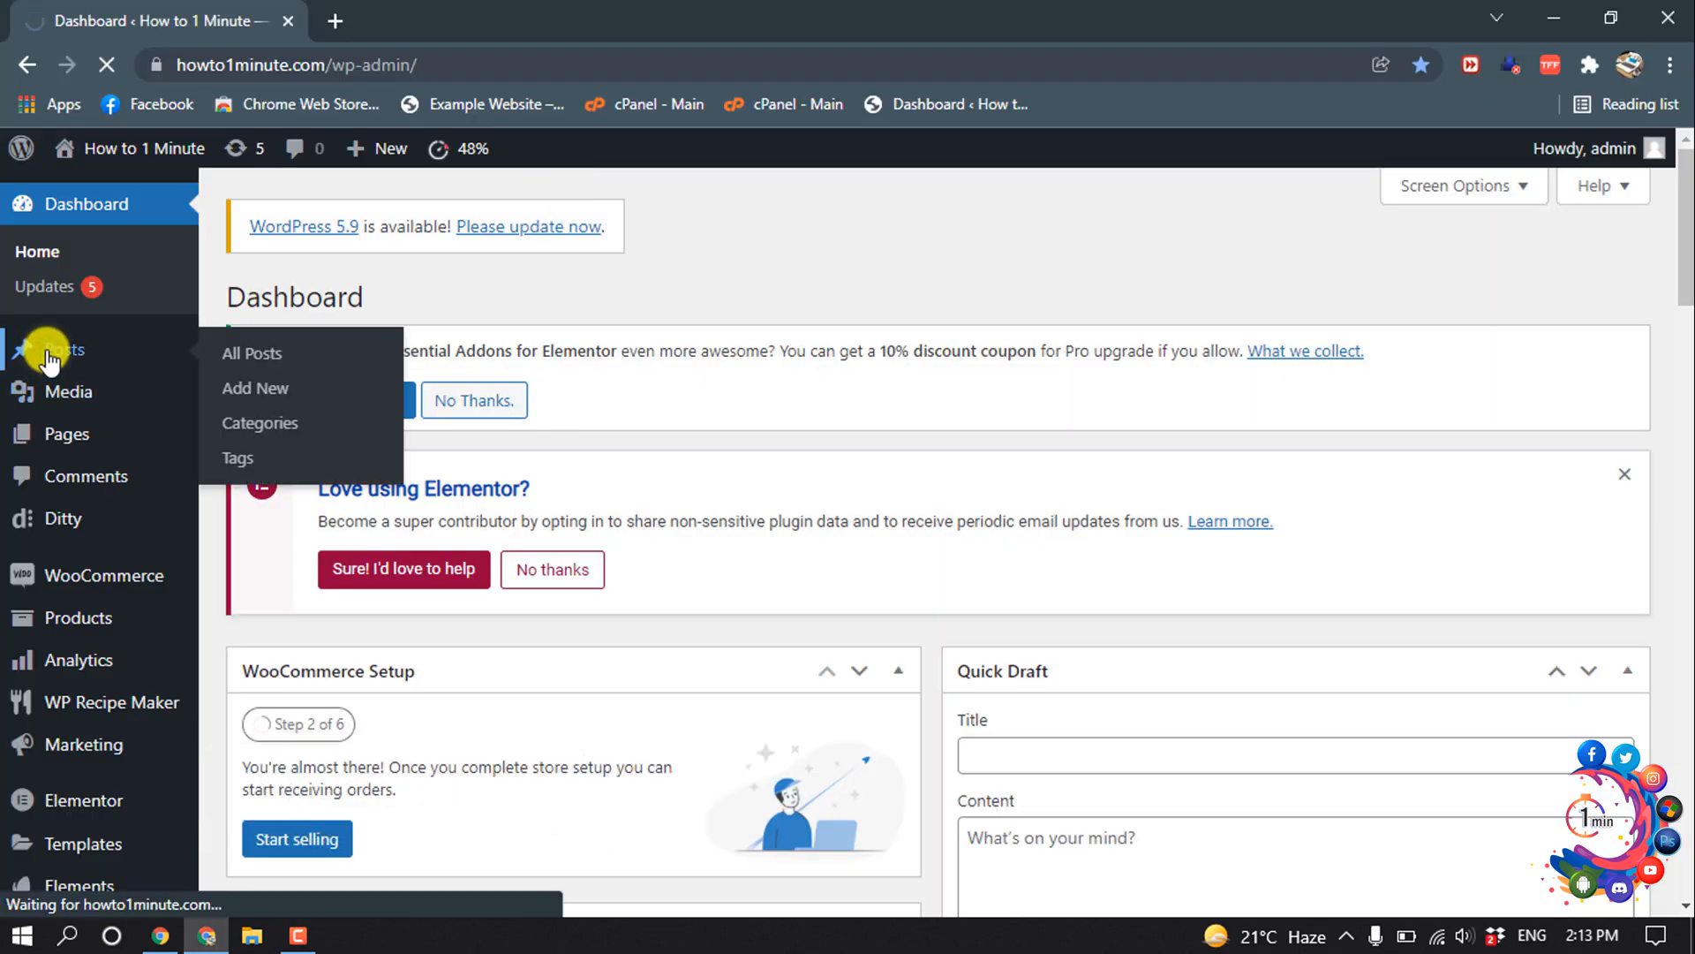
{"action": "left_click", "coordinate": [251, 353]}
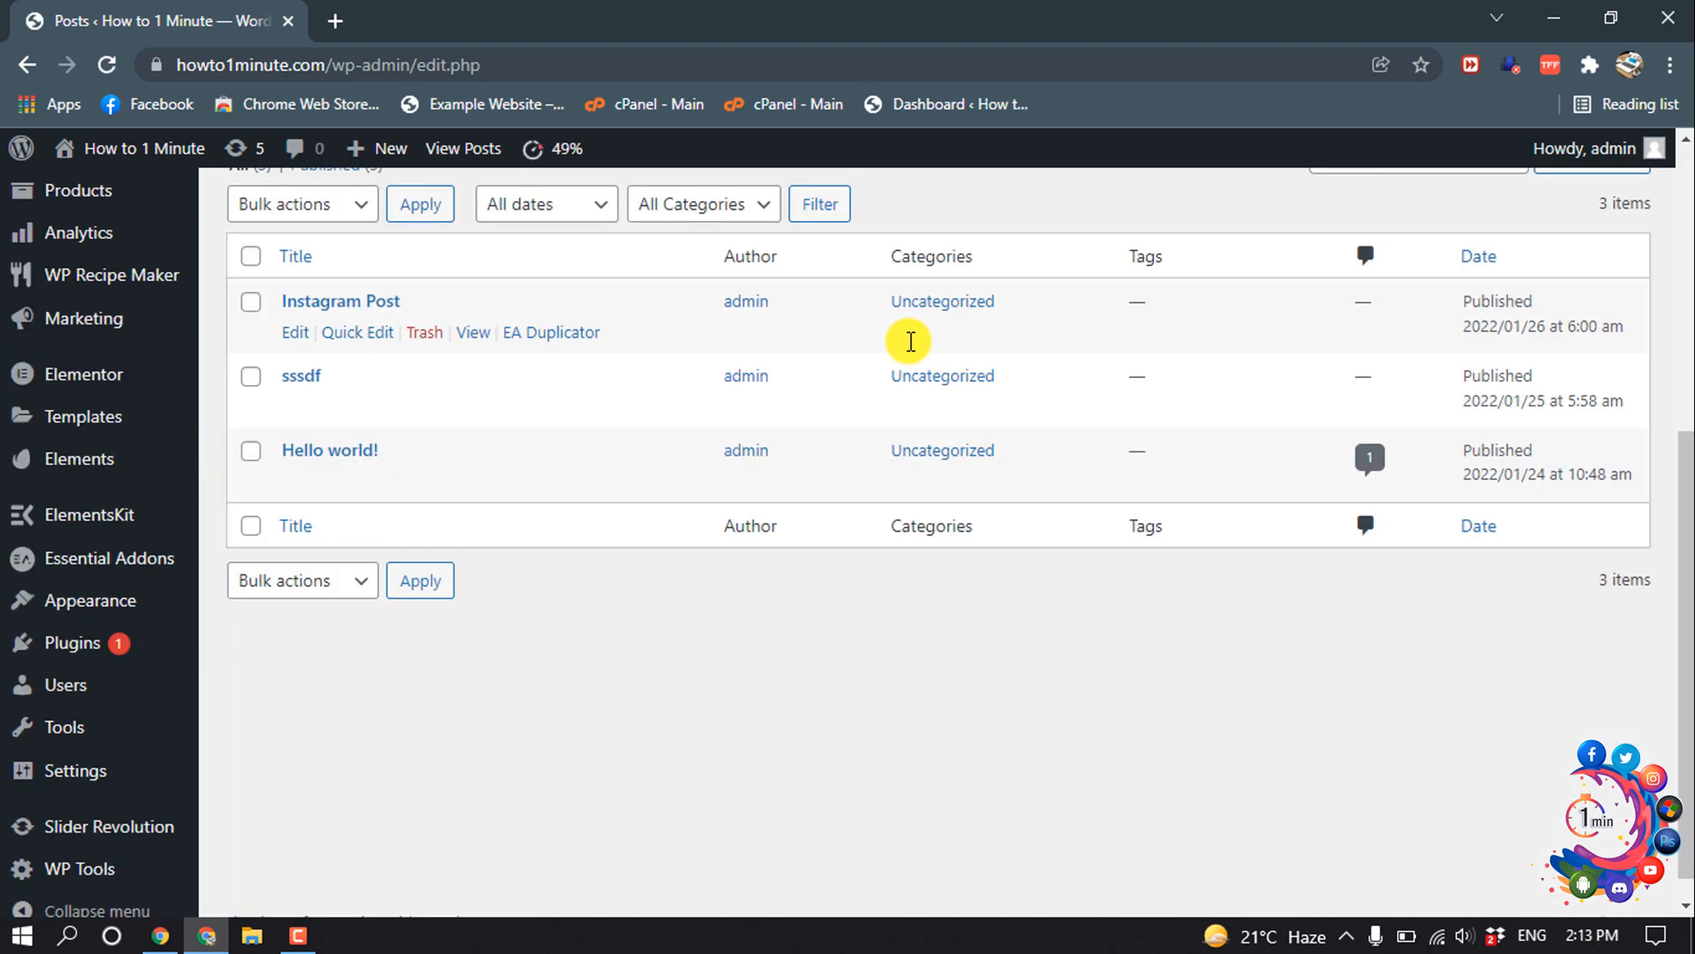
{"action": "left_click", "coordinate": [295, 332]}
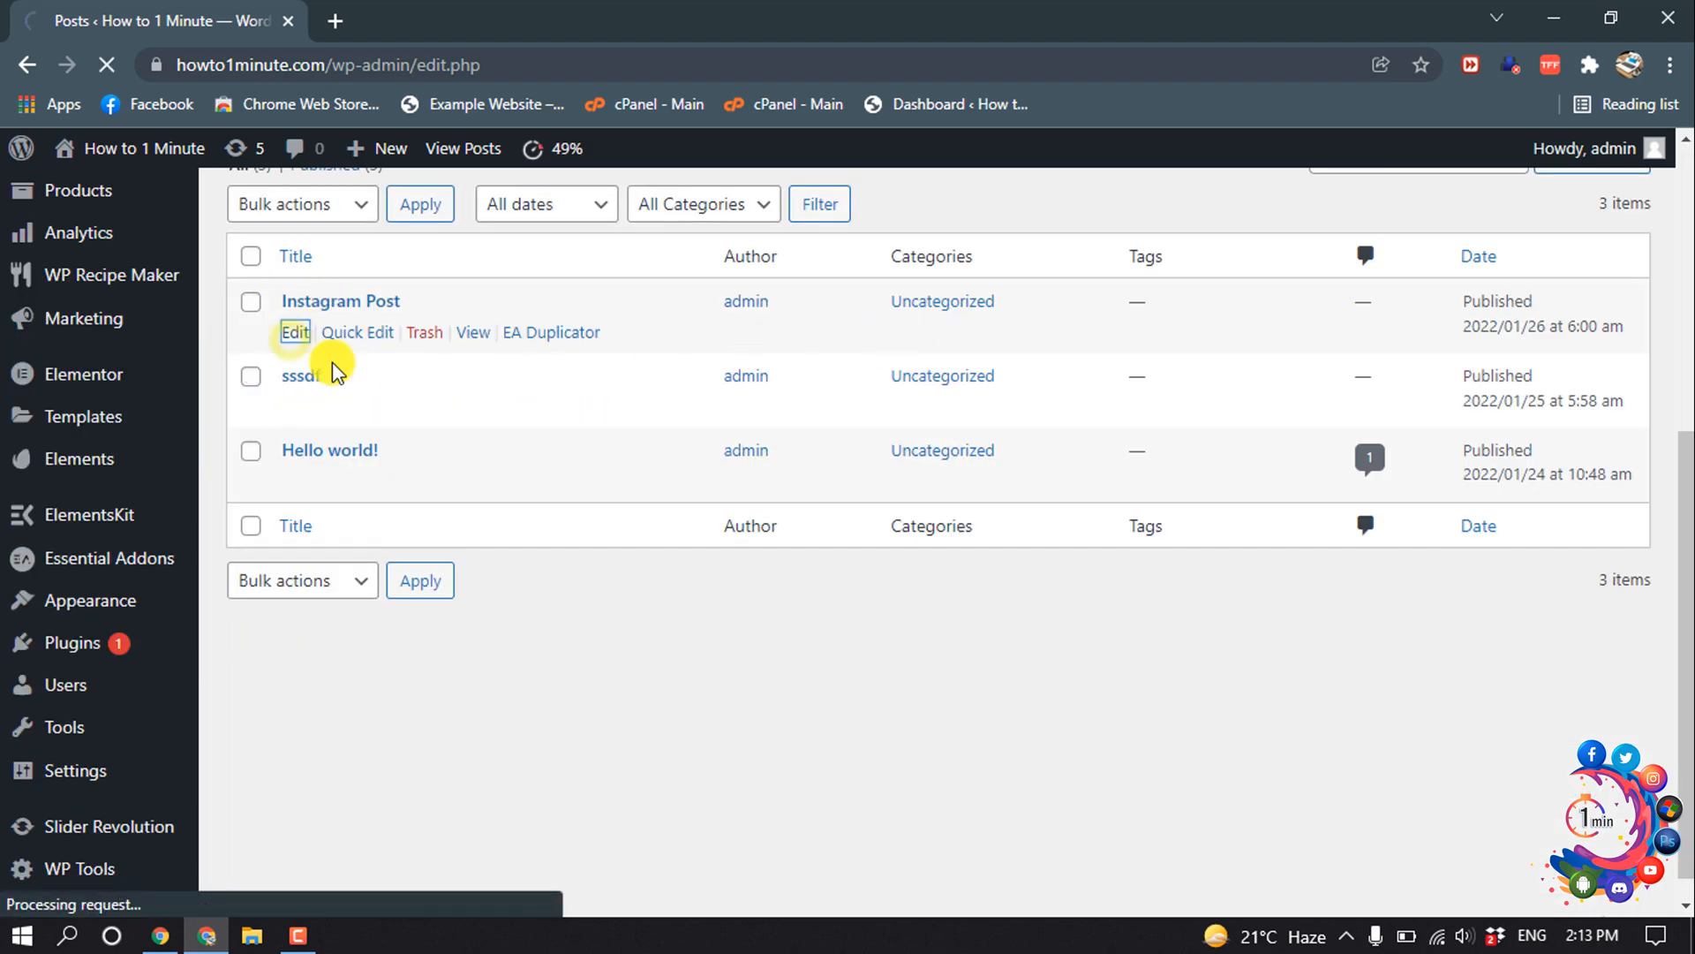
{"action": "left_click", "coordinate": [295, 332]}
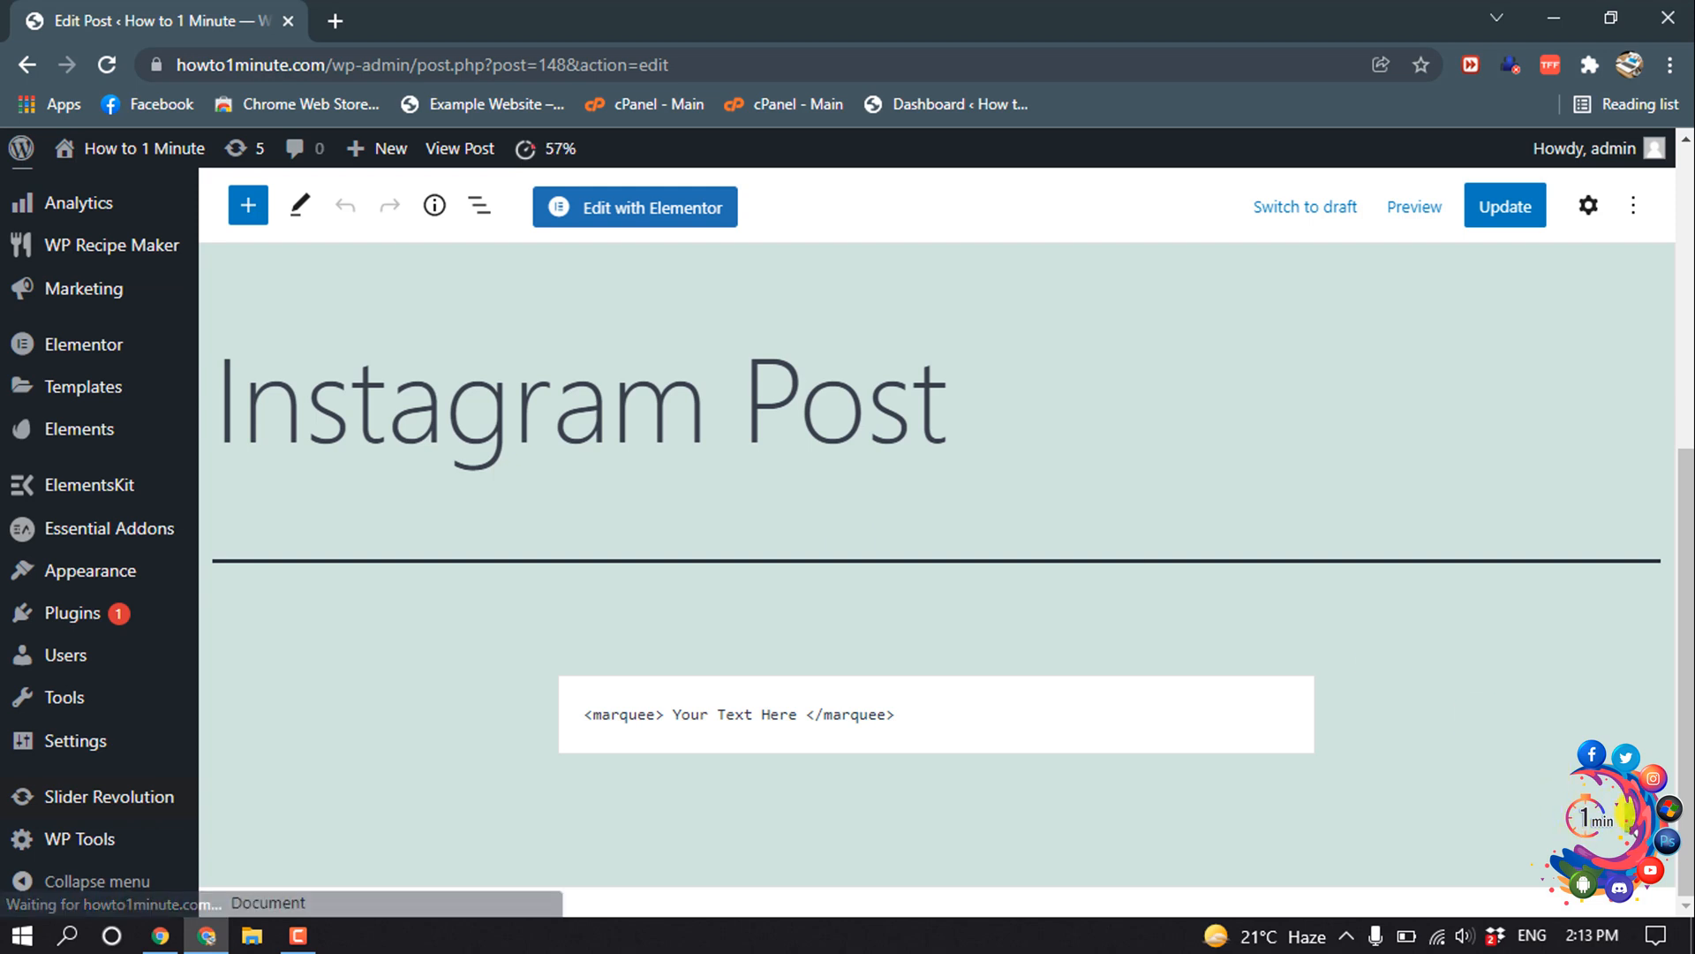
Step: Insert an Image block below the marquee text and start a computer upload
{"action": "left_click", "coordinate": [248, 205]}
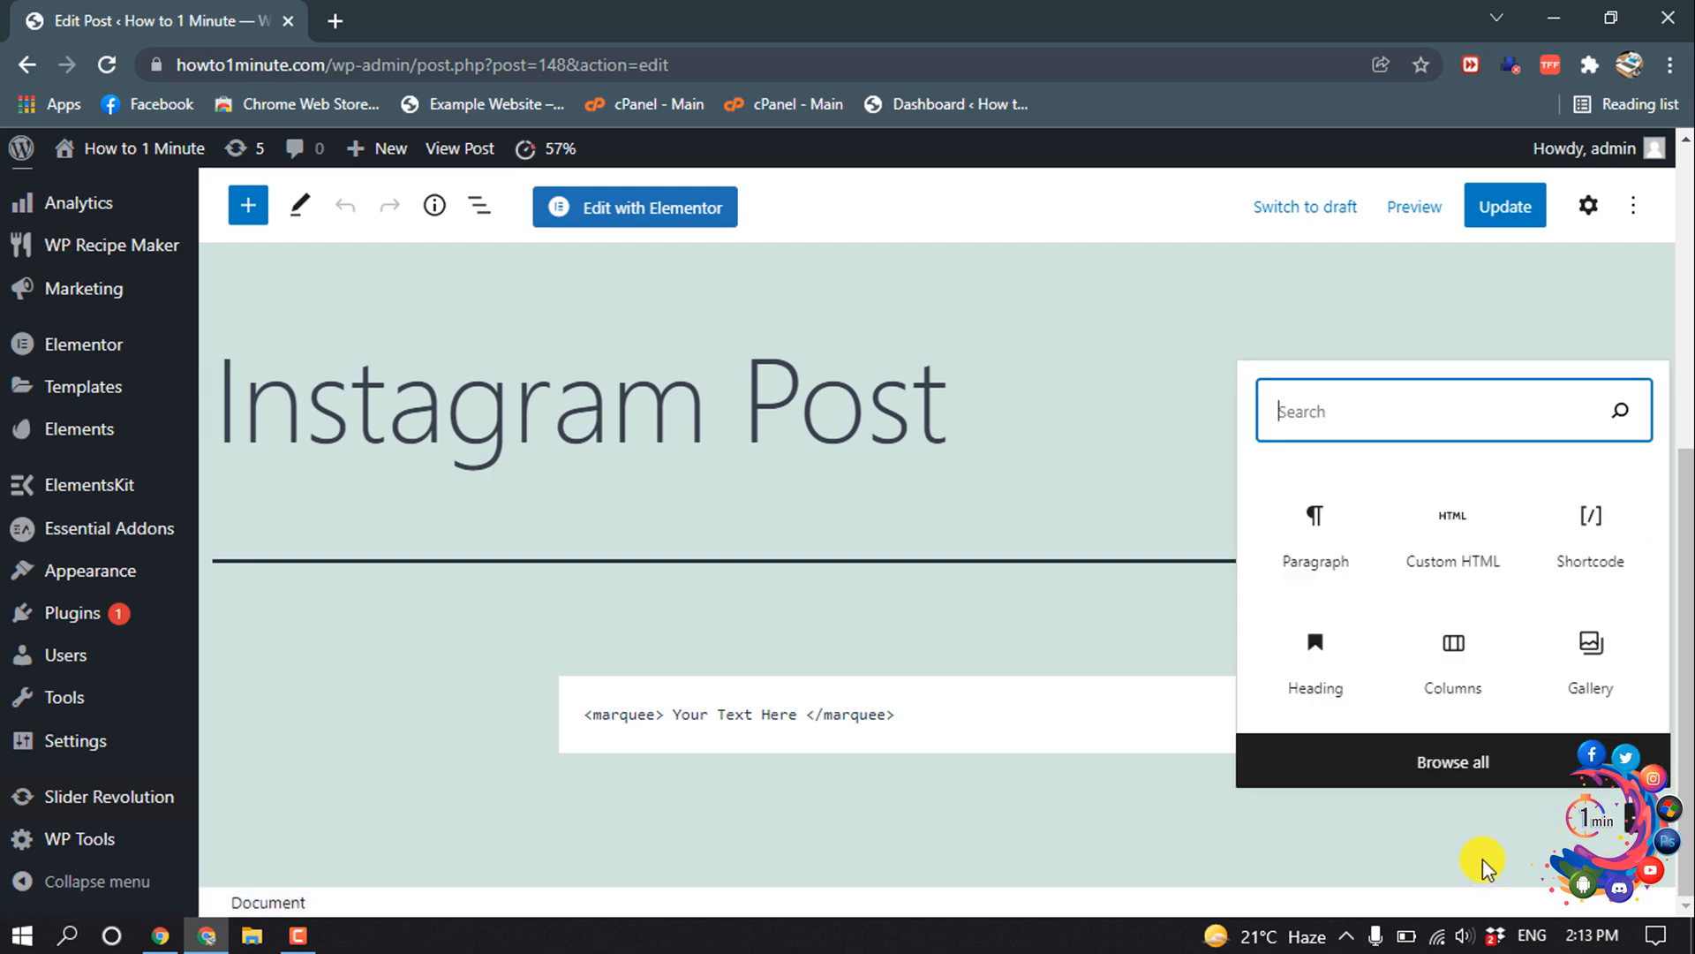
{"action": "type", "text": "im"}
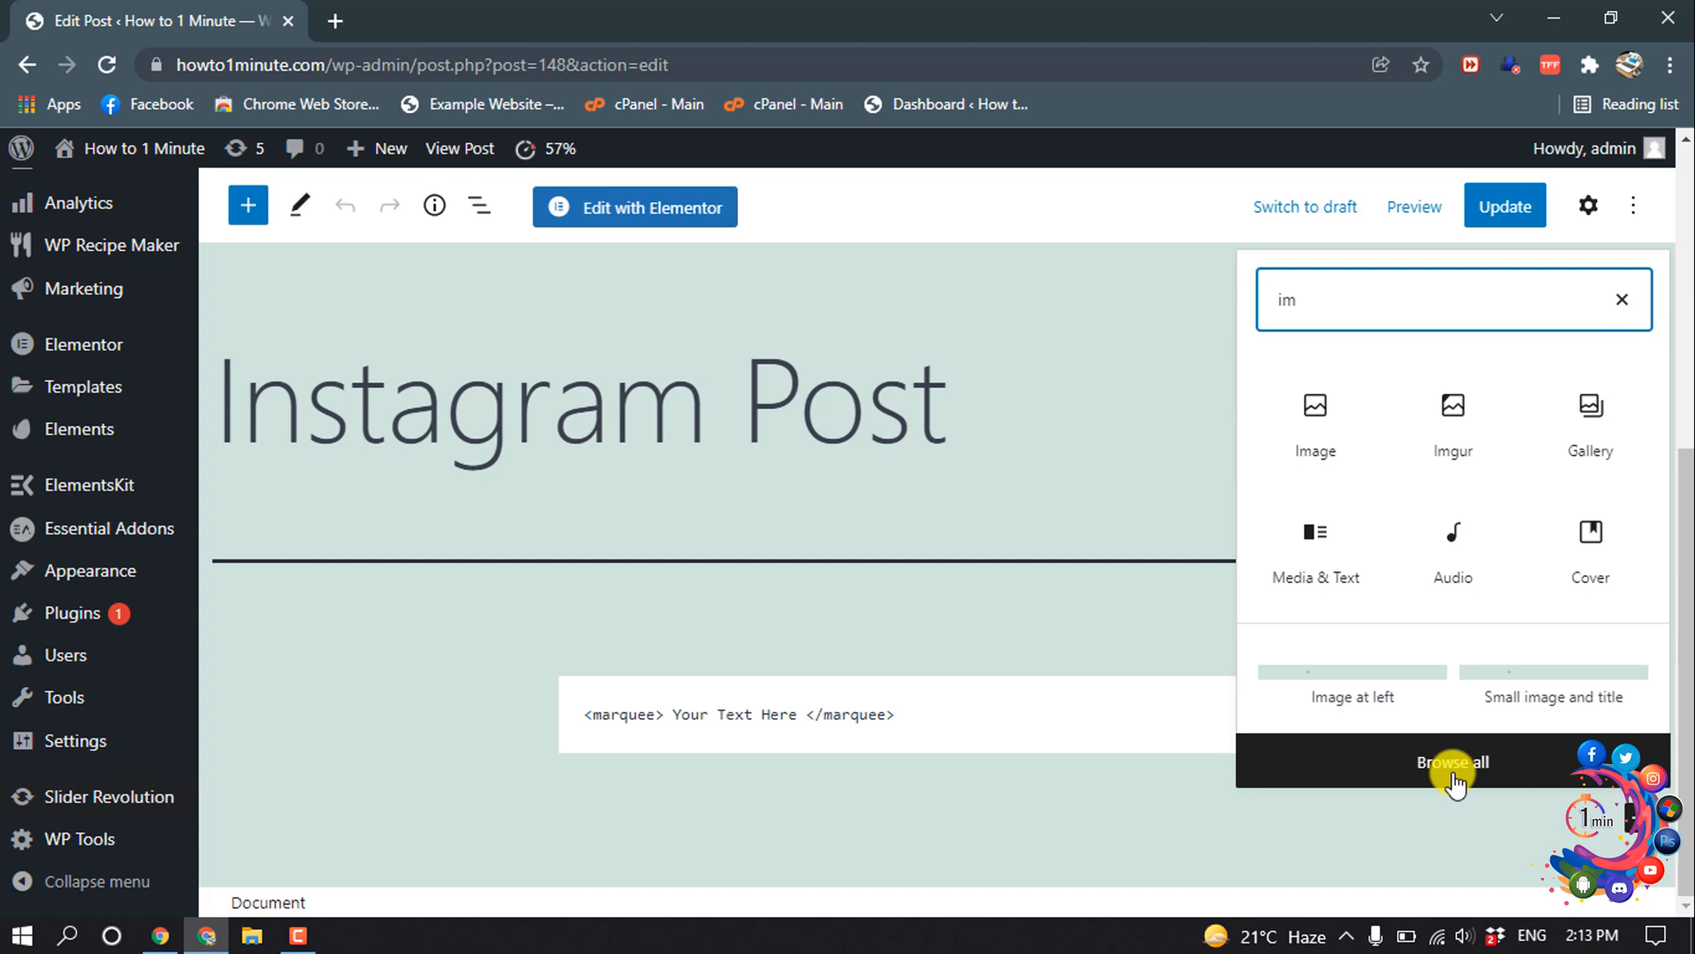
{"action": "left_click", "coordinate": [1316, 405]}
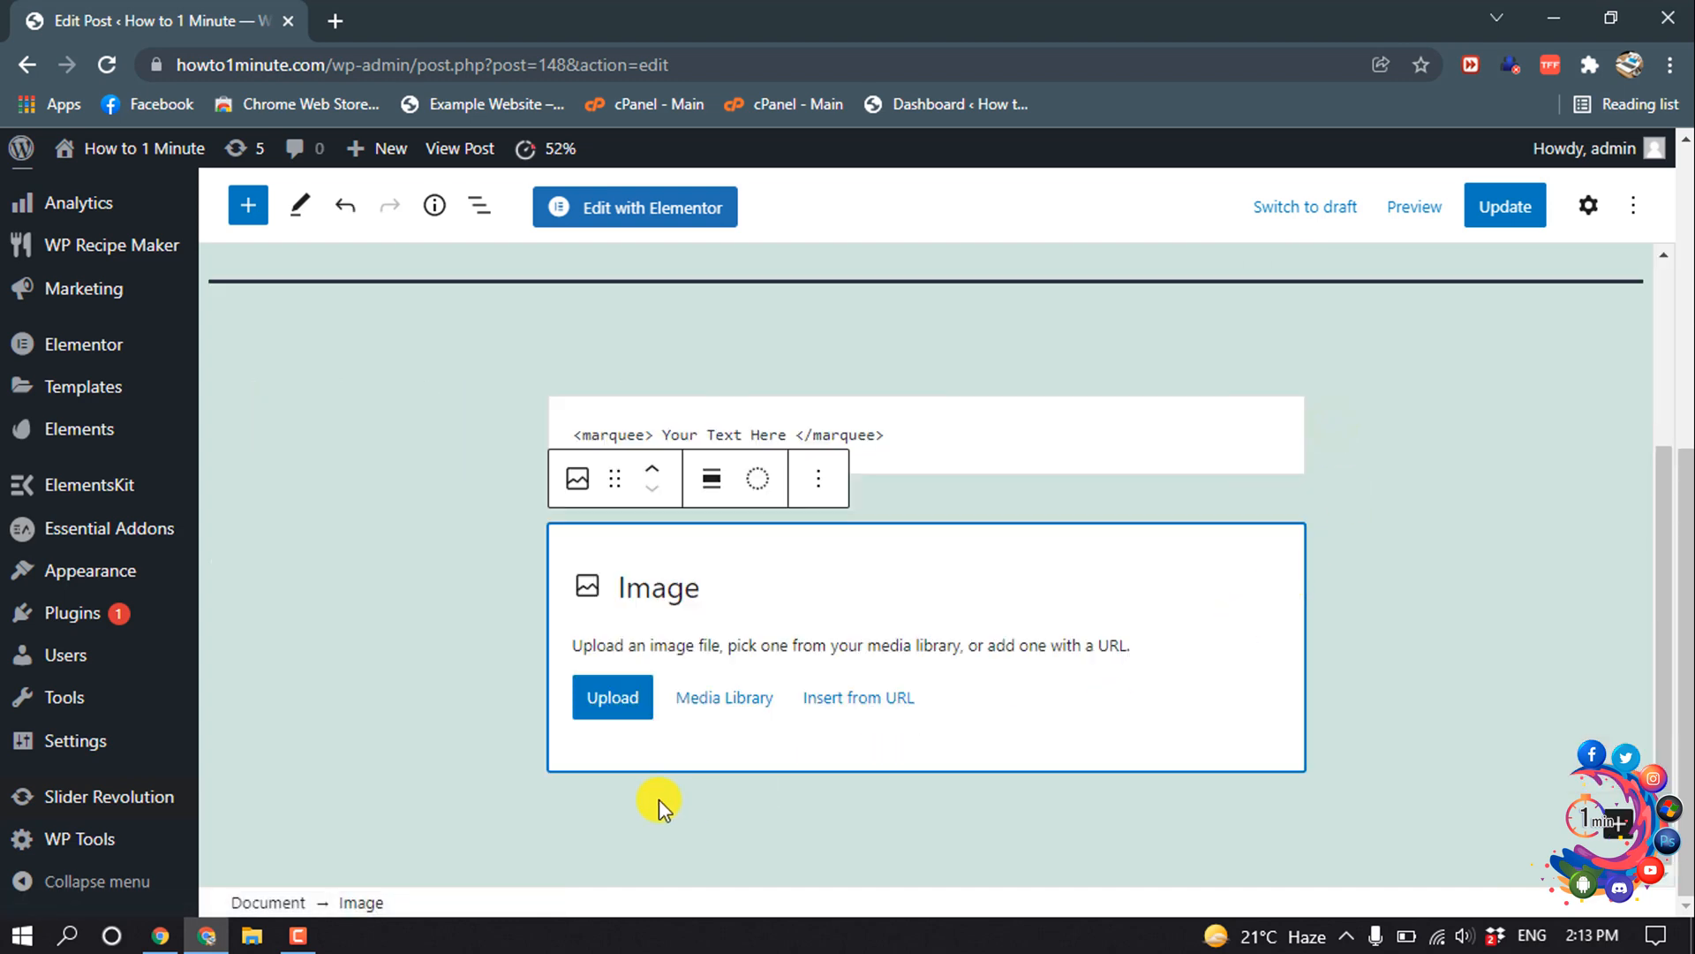
{"action": "left_click", "coordinate": [612, 697]}
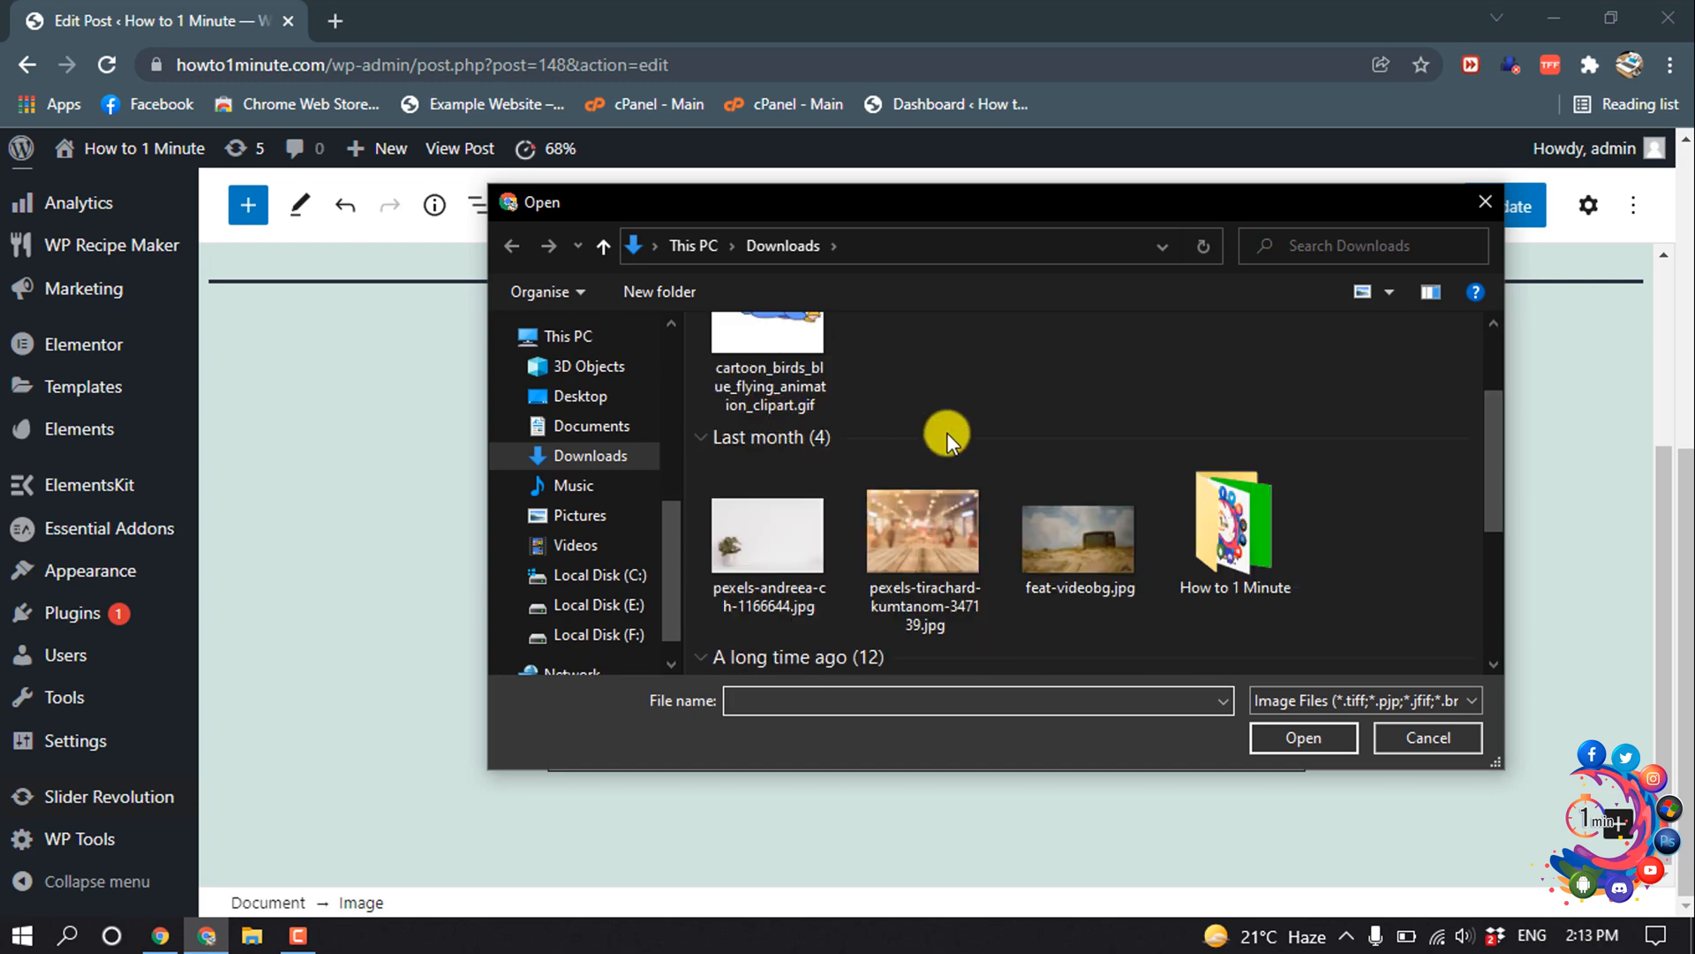
Step: Upload feat-videobg.jpg from Downloads into the Image block
{"action": "left_click", "coordinate": [1079, 535]}
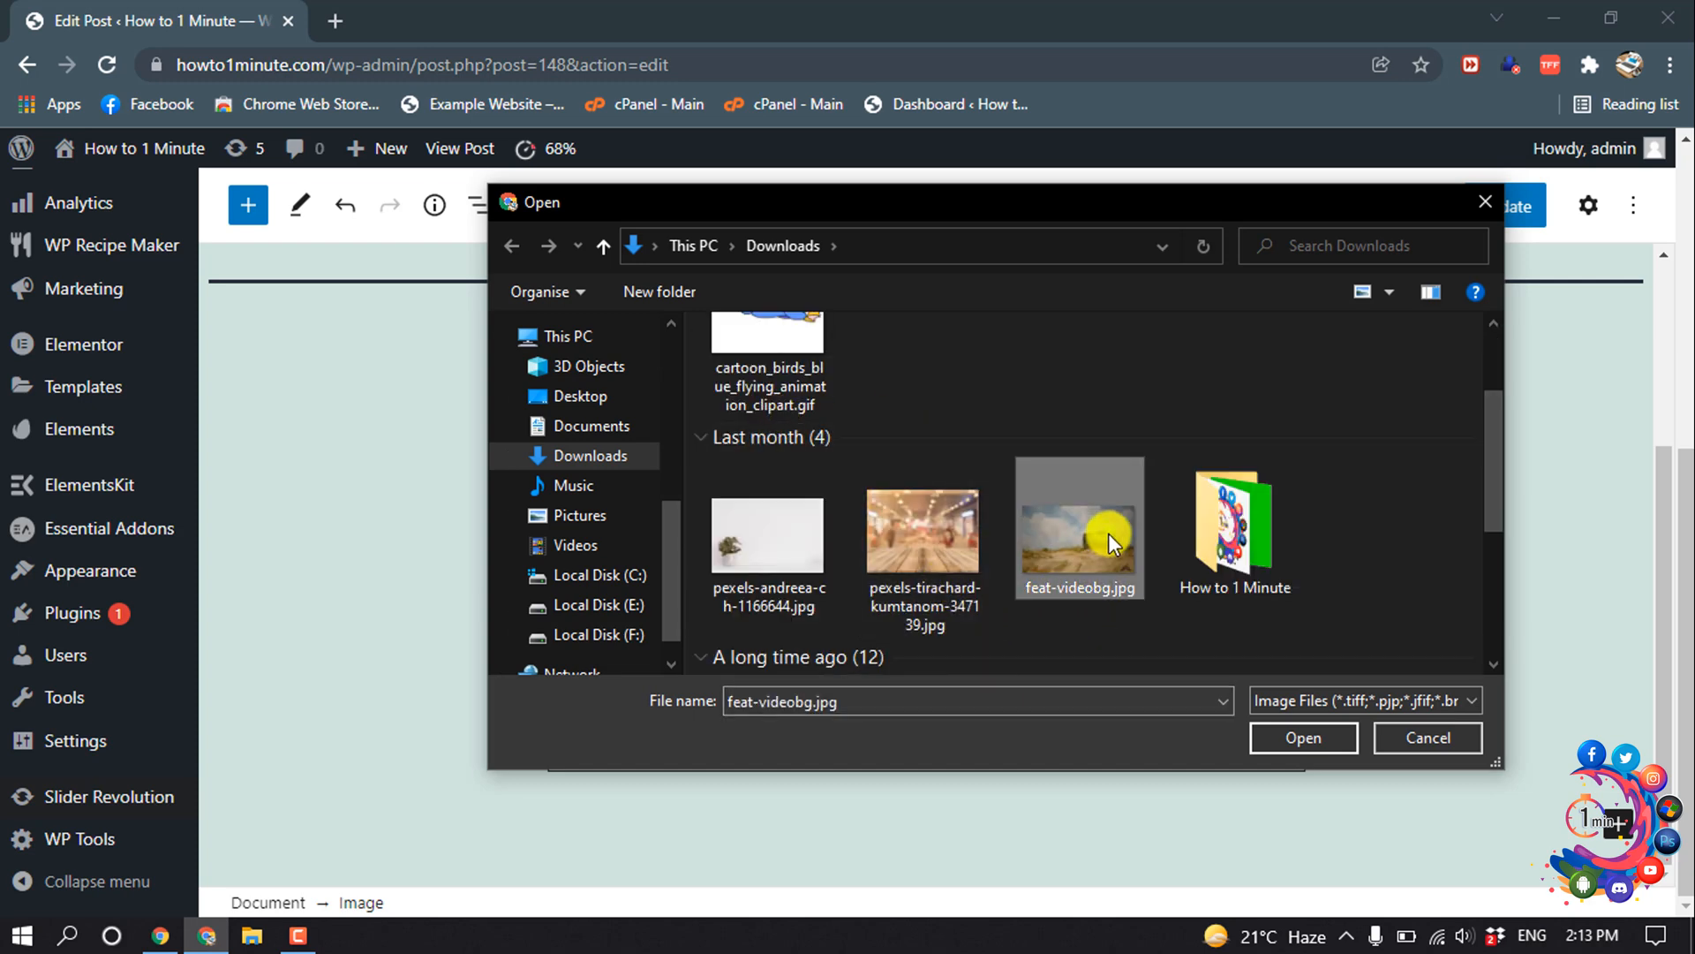
{"action": "left_click", "coordinate": [1303, 738]}
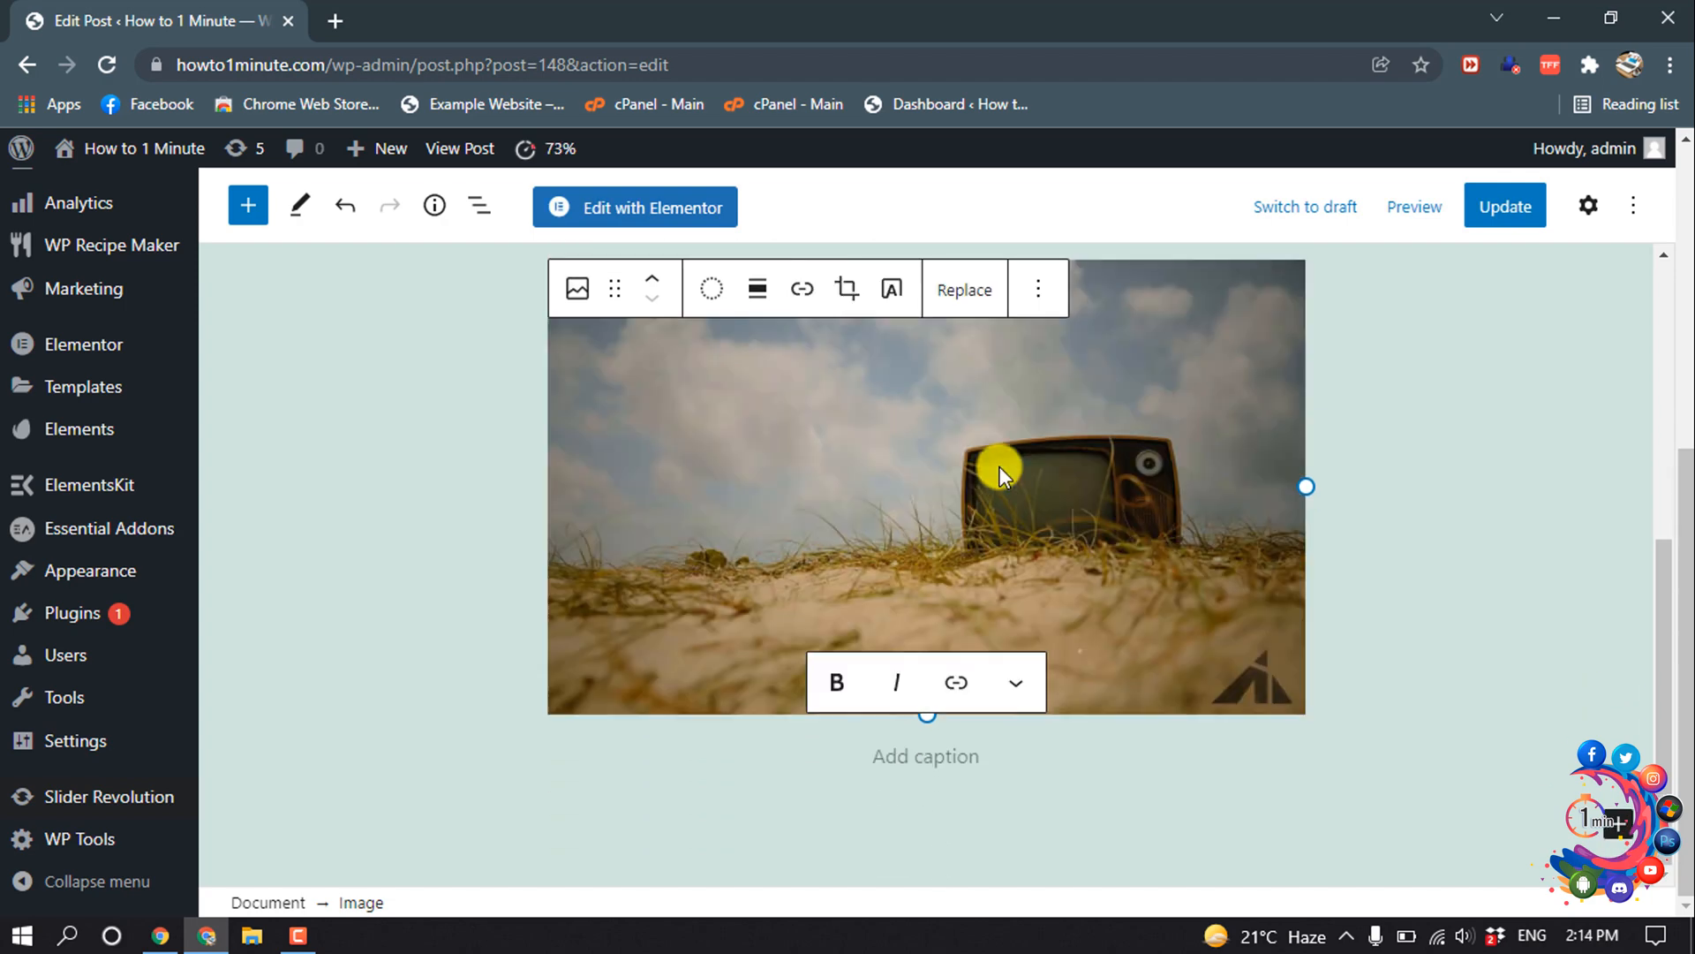
Step: Add the caption 'Telivision' beneath the TV photo
{"action": "left_click", "coordinate": [925, 756]}
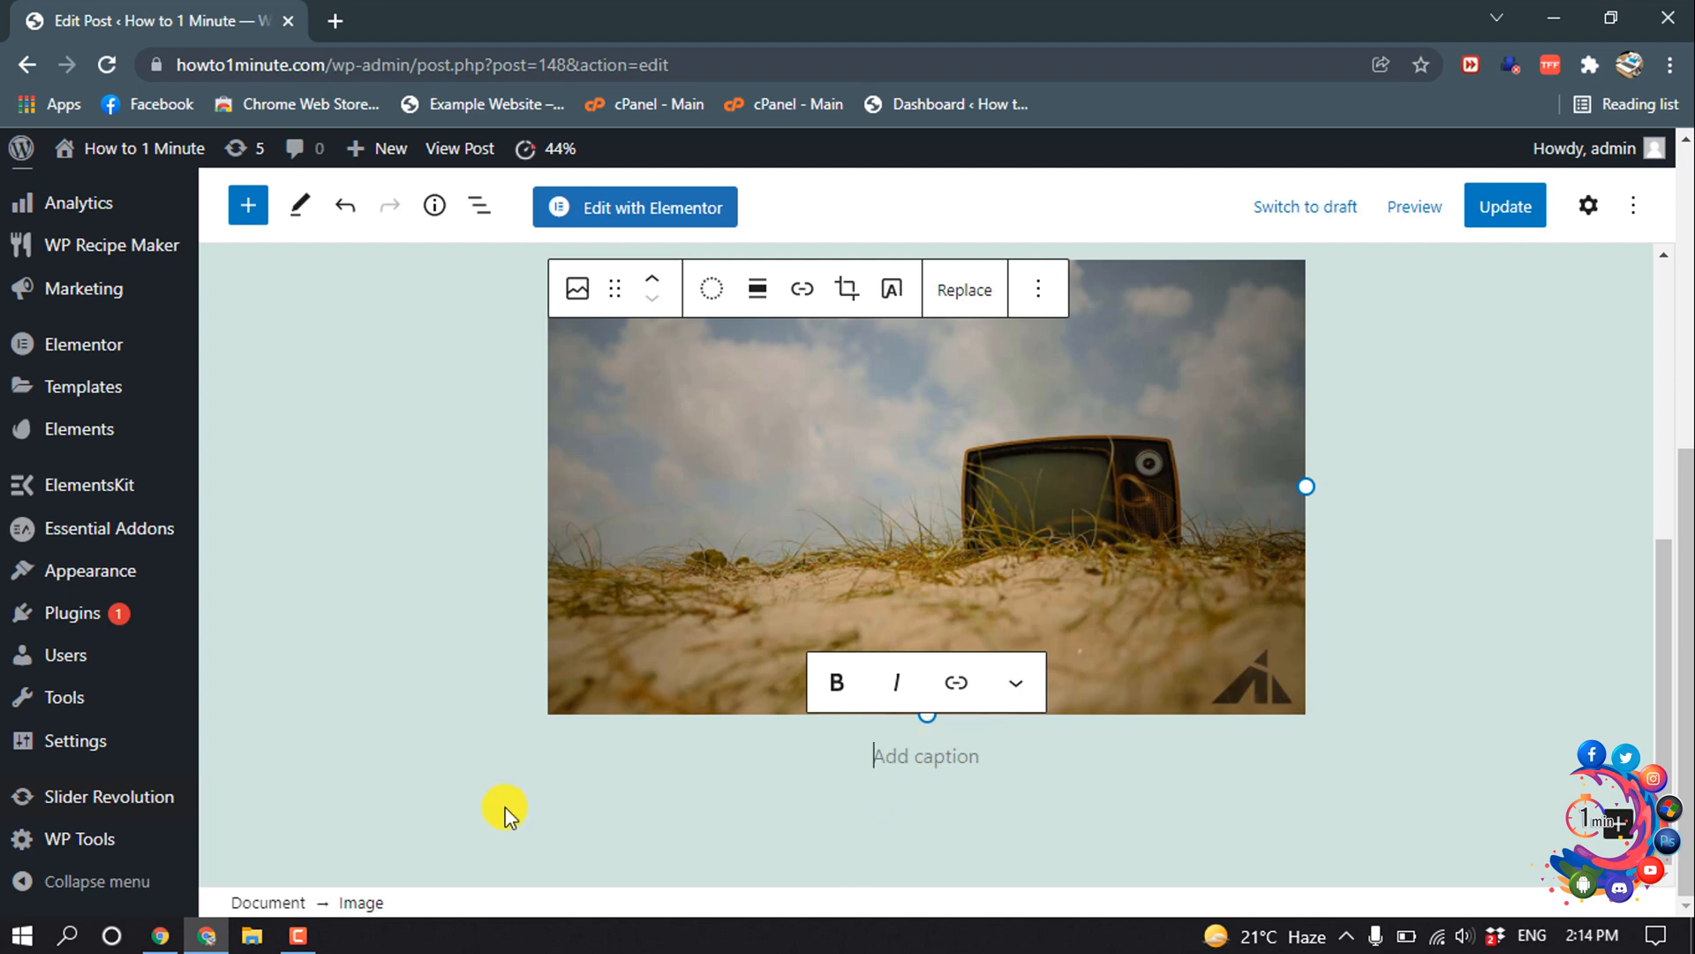
{"action": "type", "text": "Tel"}
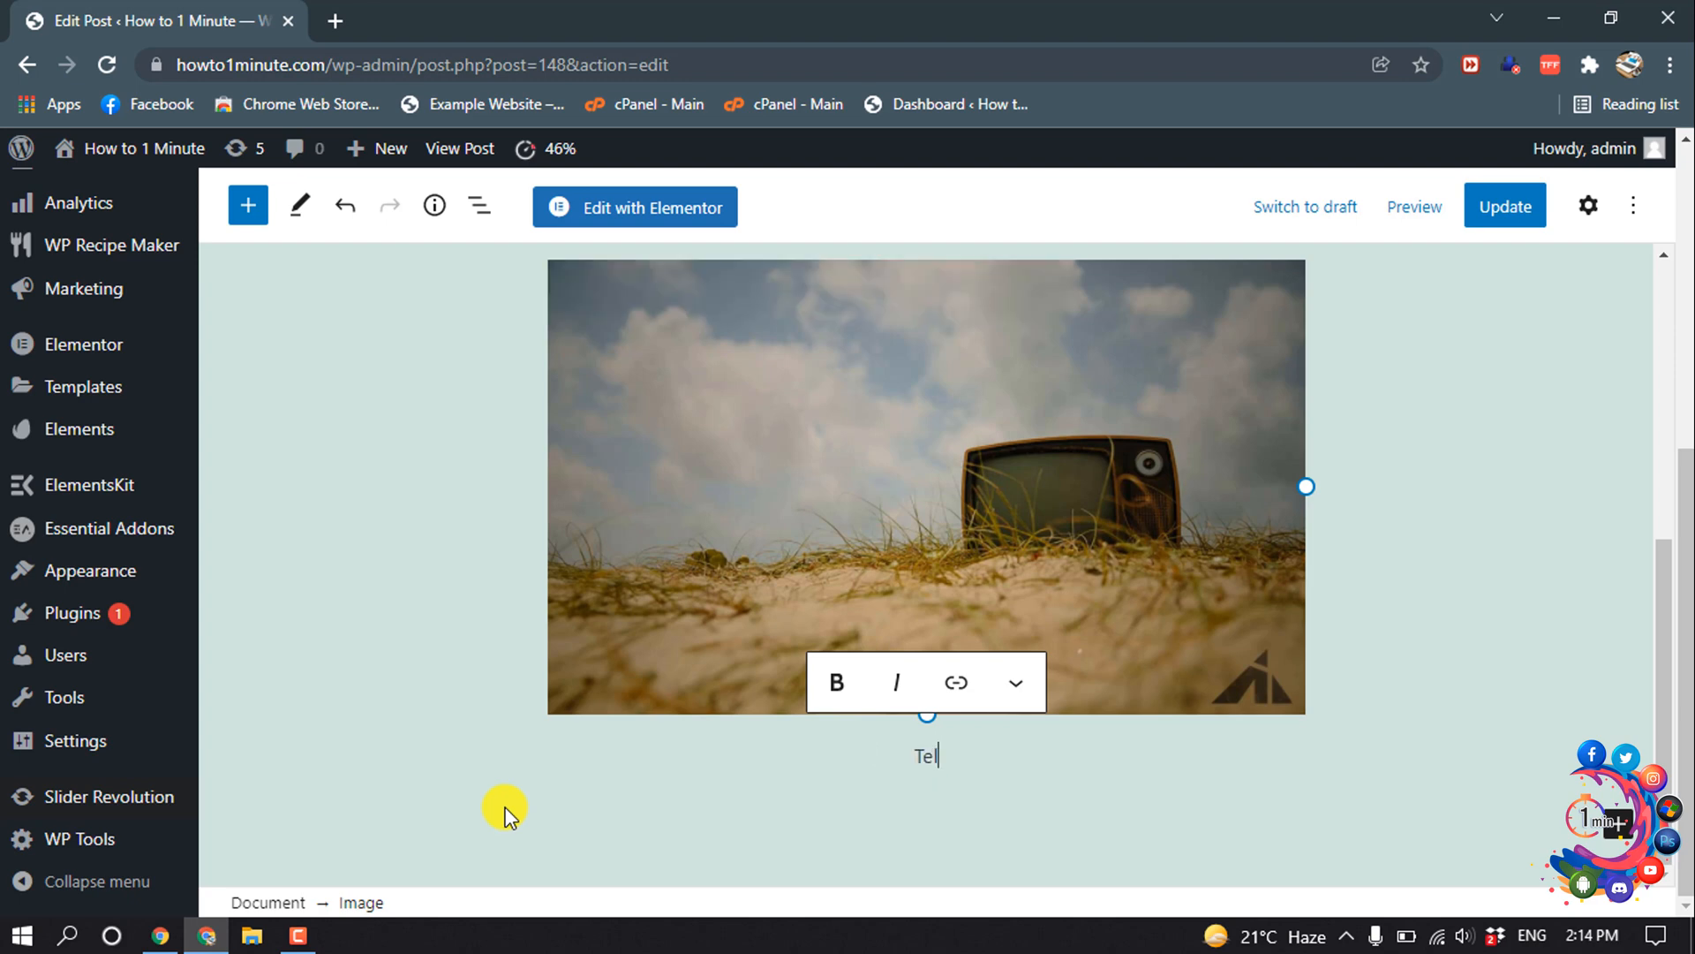
{"action": "type", "text": "ivison"}
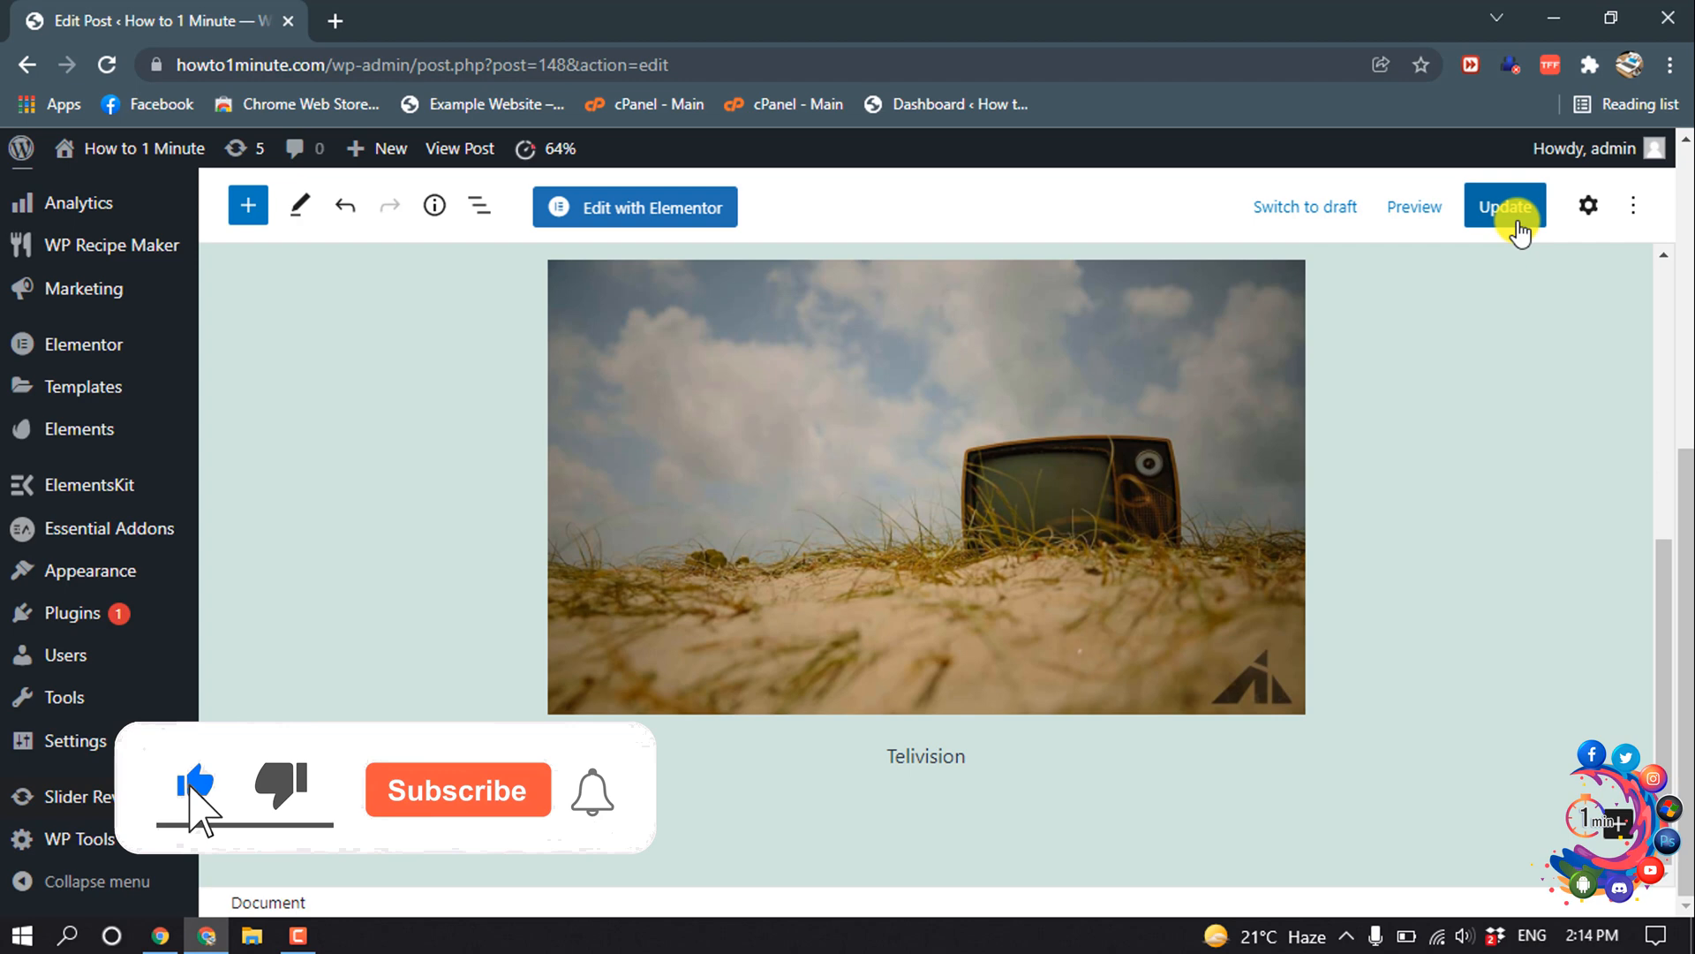
Step: Update the Instagram Post to save the captioned image block
{"action": "left_click", "coordinate": [1506, 206]}
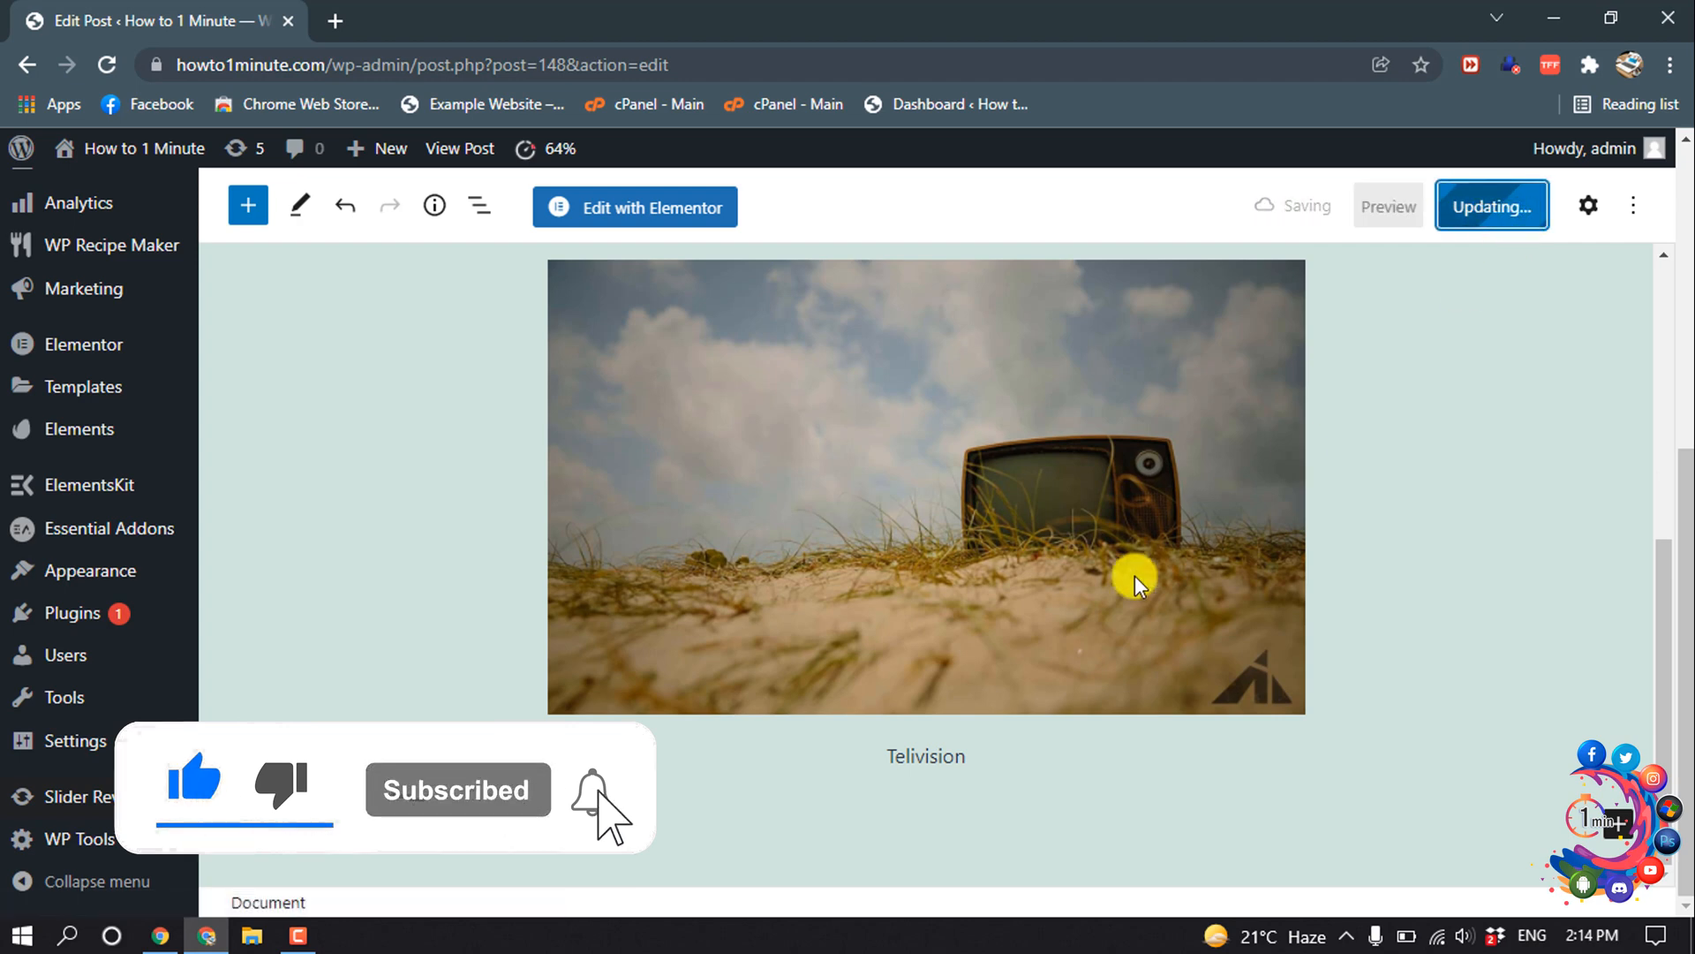